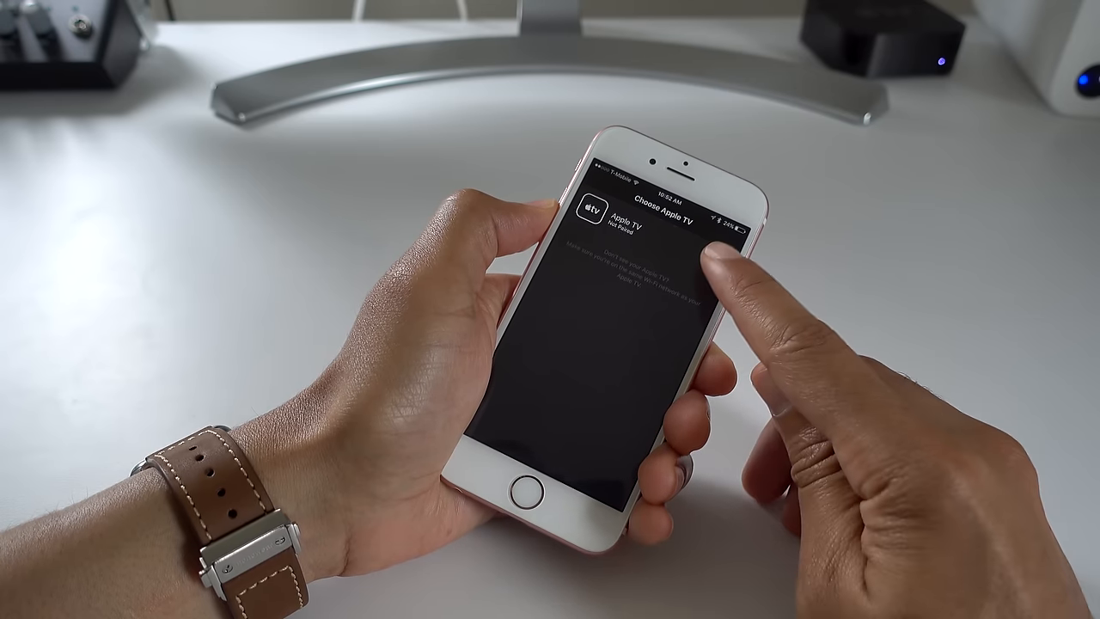
Step: Pair the iPhone with the listed Apple TV and exit device-list Edit mode
{"action": "left_click", "coordinate": [627, 224]}
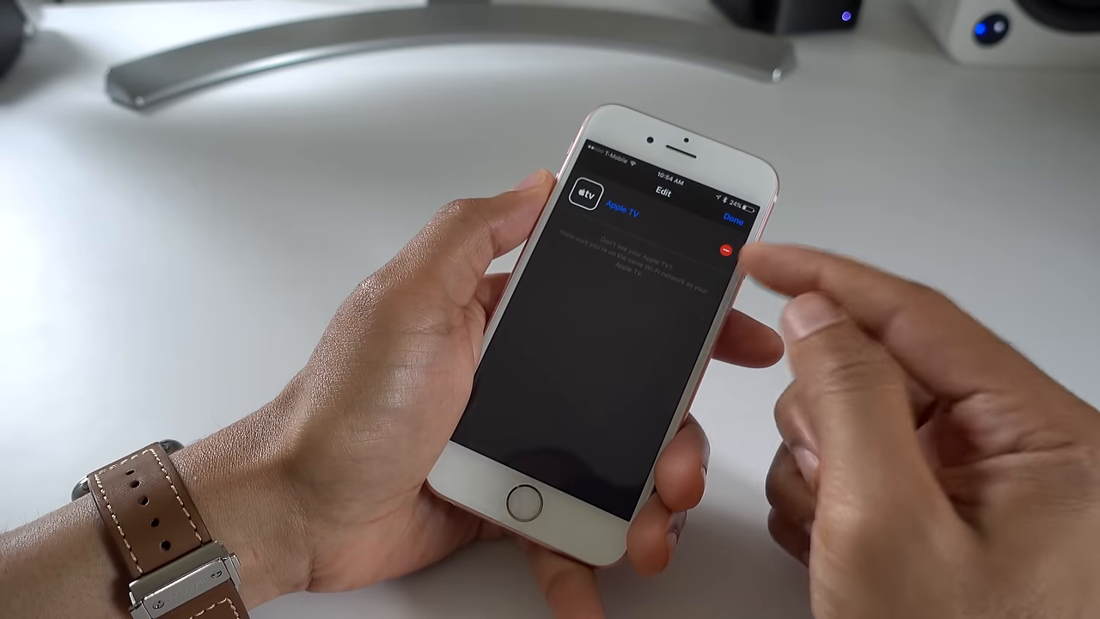
{"action": "left_click", "coordinate": [731, 229]}
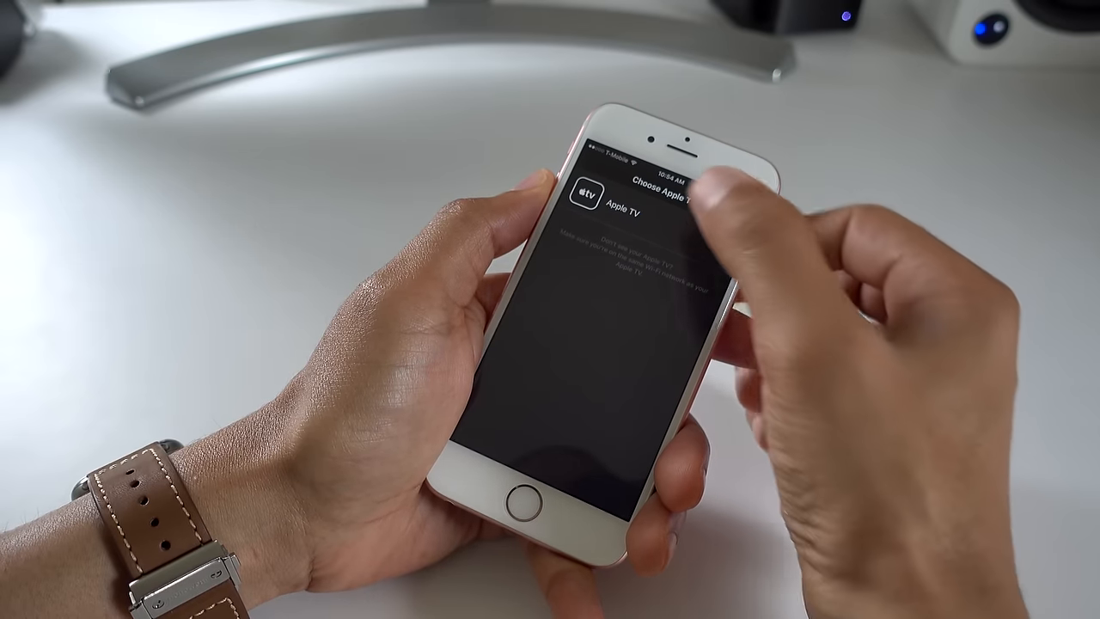
Step: Connect to the Apple TV and use the touch area to move through its menus
{"action": "left_click", "coordinate": [628, 206]}
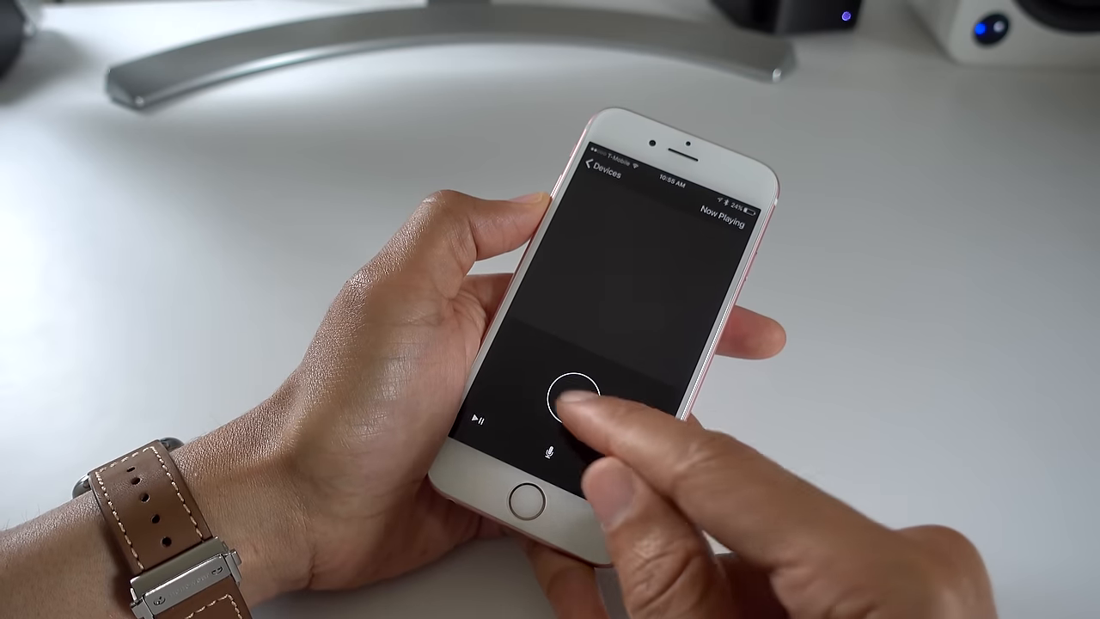
{"action": "left_click", "coordinate": [567, 400]}
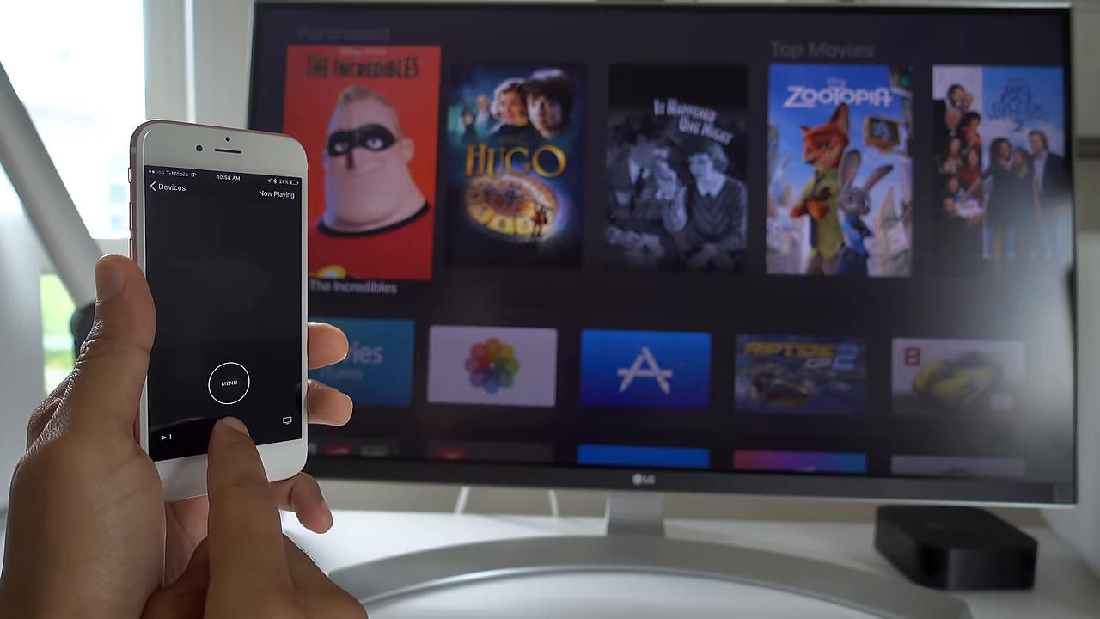
Step: Highlight and select The Incredibles under Purchased movies
{"action": "left_click", "coordinate": [228, 381]}
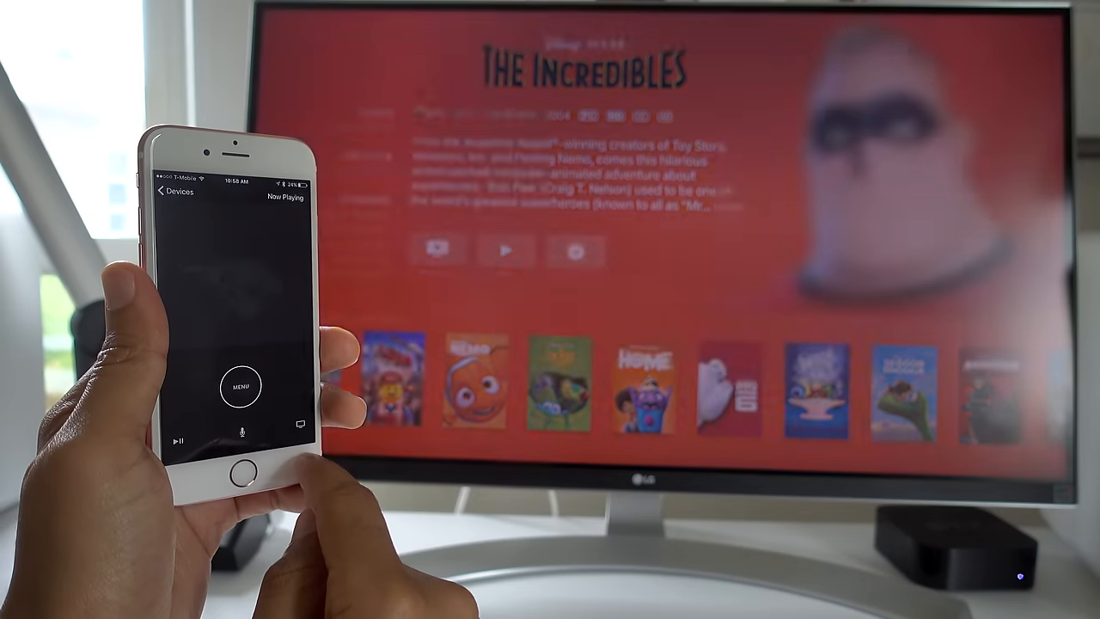
{"action": "left_click", "coordinate": [242, 384]}
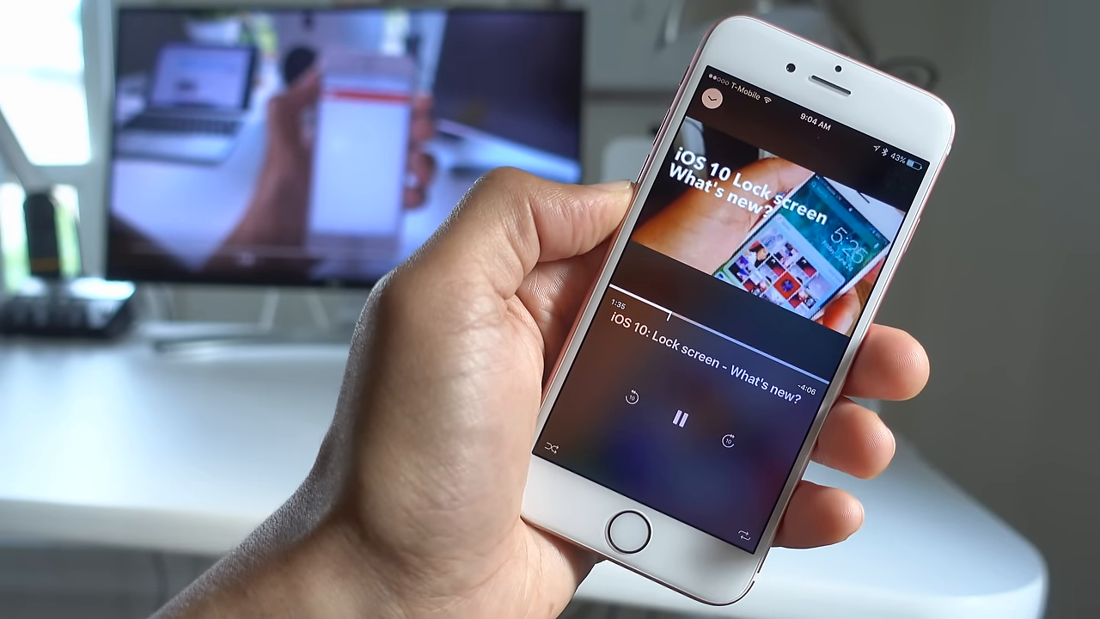
Step: Pause and then resume the iOS 10: Lock screen video from Now Playing
{"action": "left_click", "coordinate": [679, 418]}
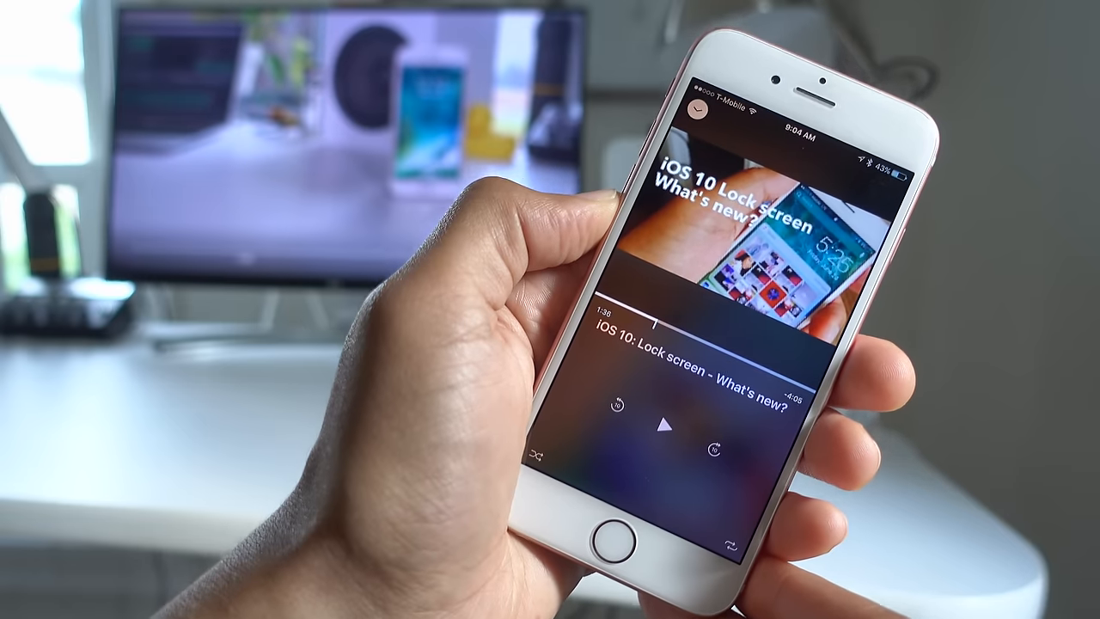
{"action": "left_click", "coordinate": [658, 423]}
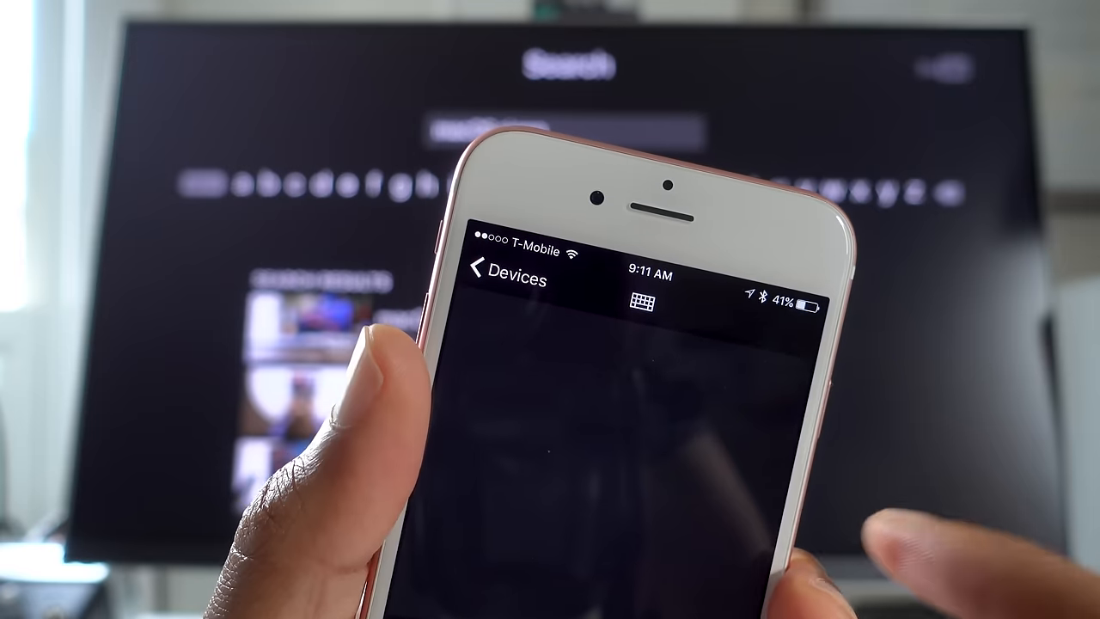
Step: Type 'macOS sierra' into the YouTube search, then delete a character
{"action": "type", "text": "macOS sierra"}
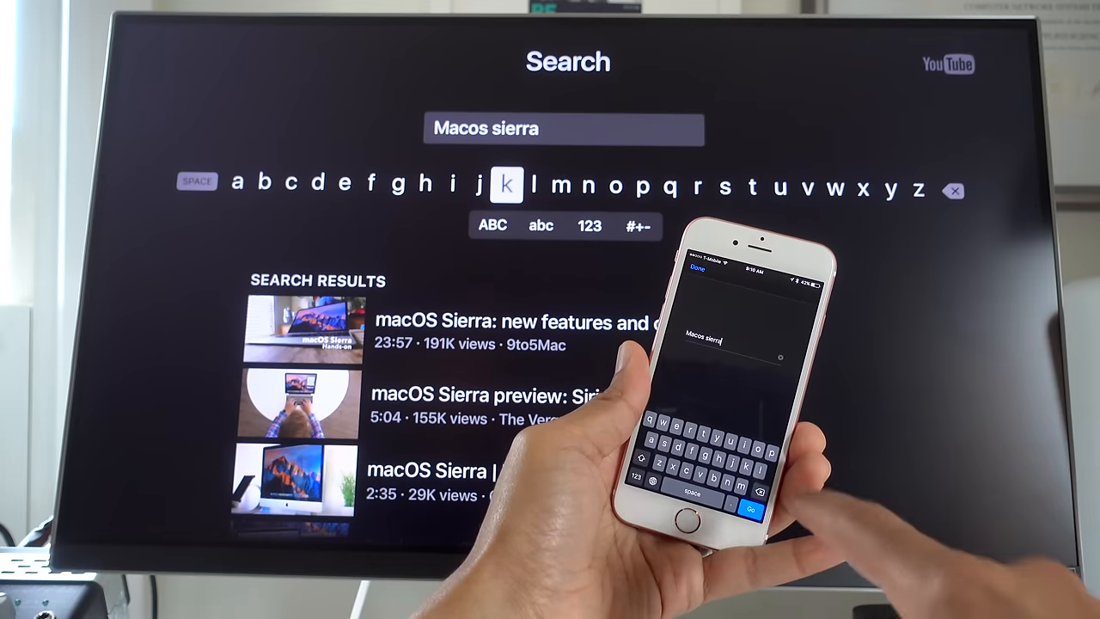
{"action": "key", "text": "backspace"}
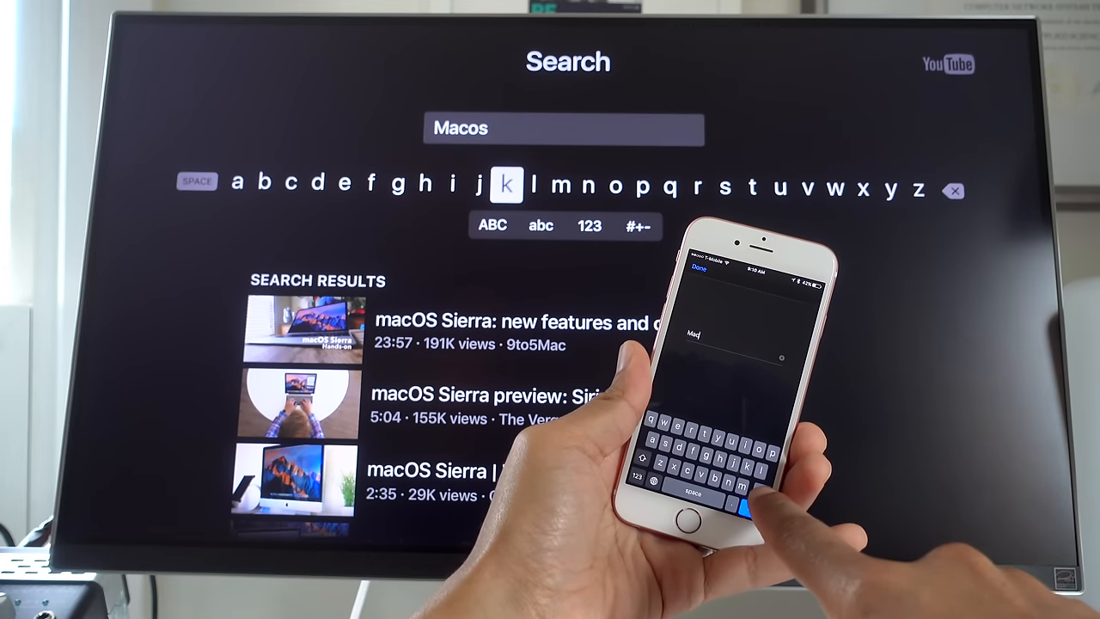